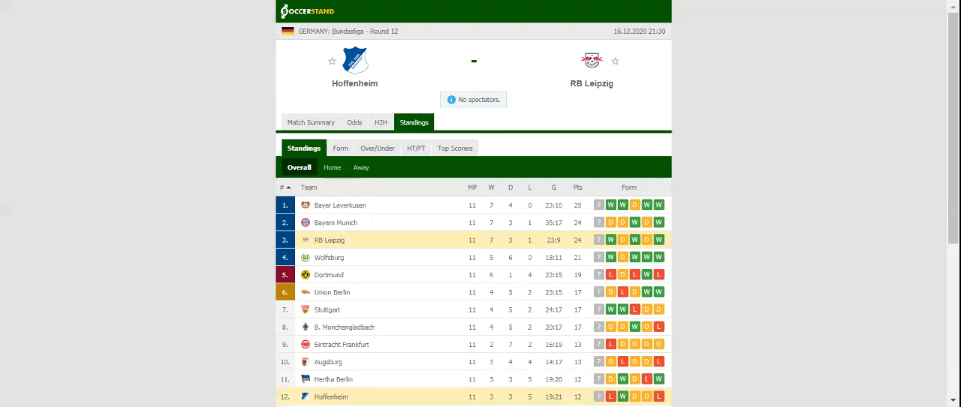
Show the H2H view listing each club's last five matches and their head-to-head results
click(386, 122)
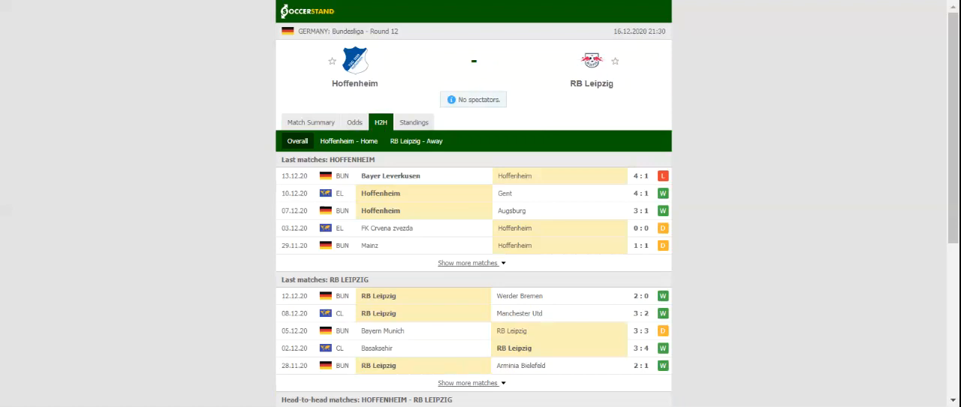
mouse_move(415, 87)
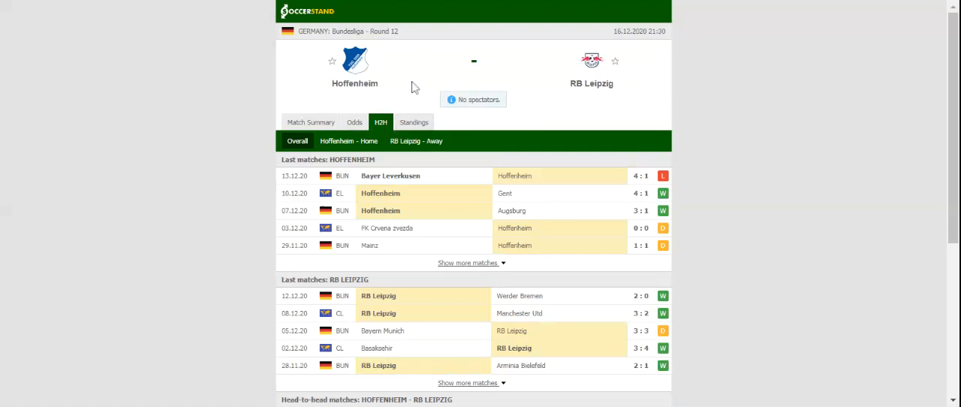
mouse_move(413, 87)
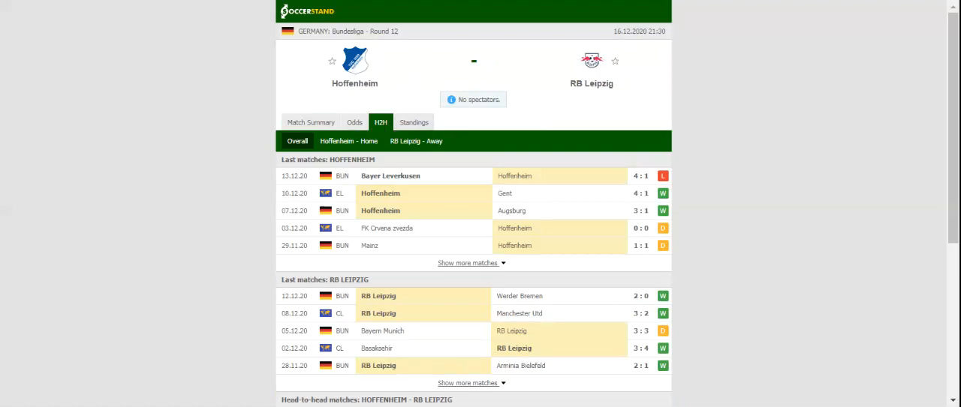